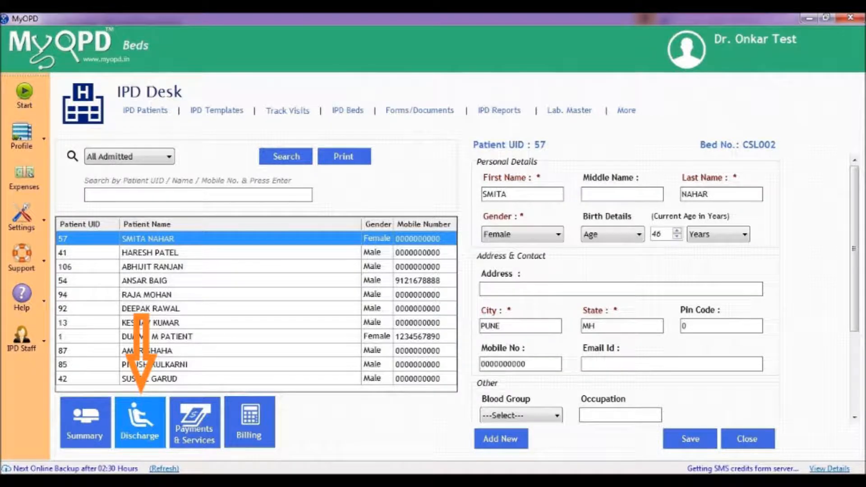
click(140, 421)
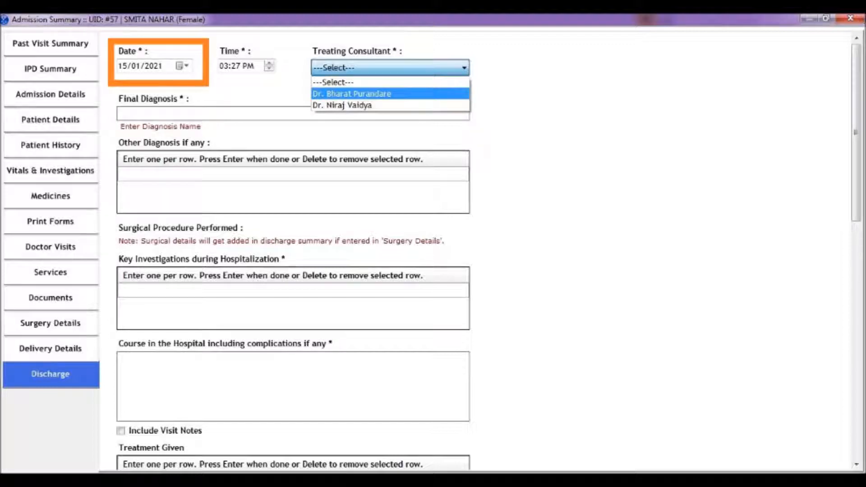
click(246, 65)
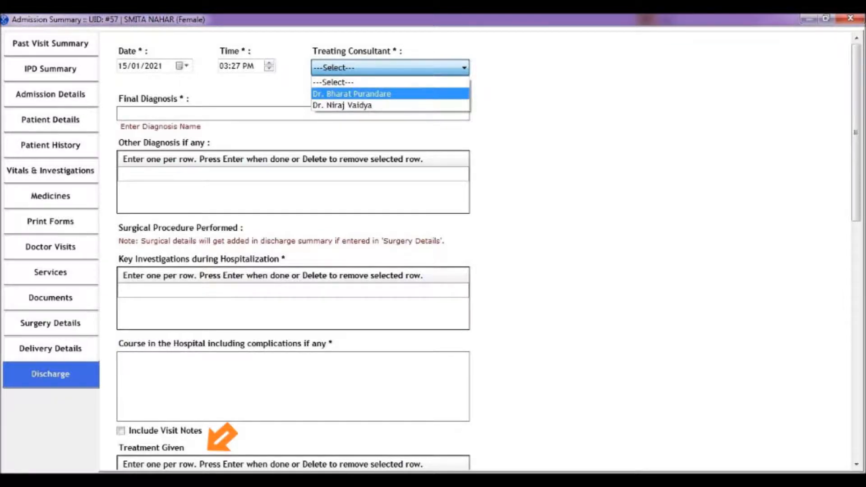
scroll(down, 3)
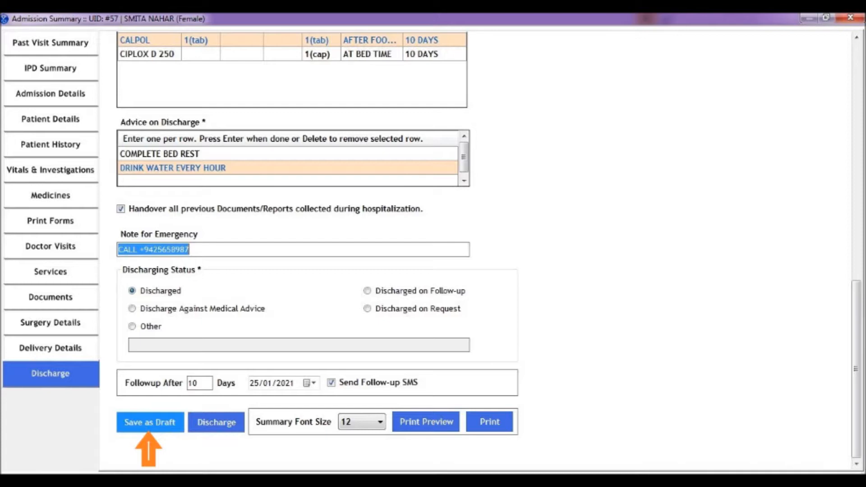
mouse_move(216, 421)
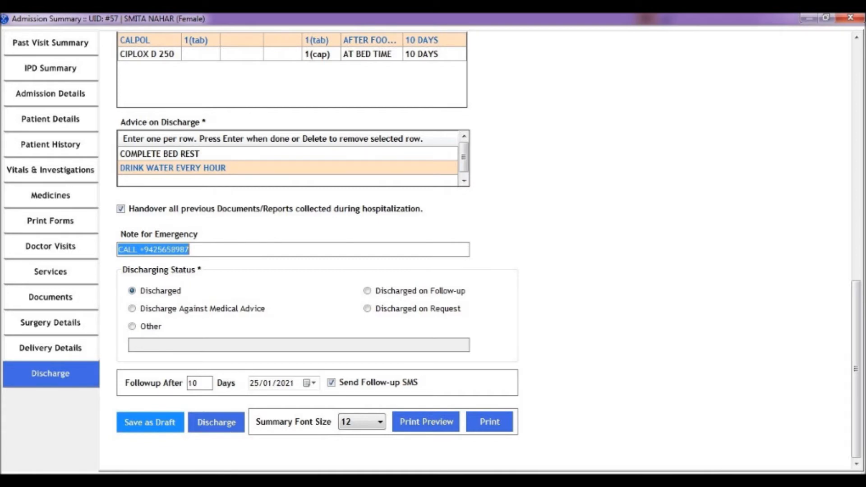
click(425, 422)
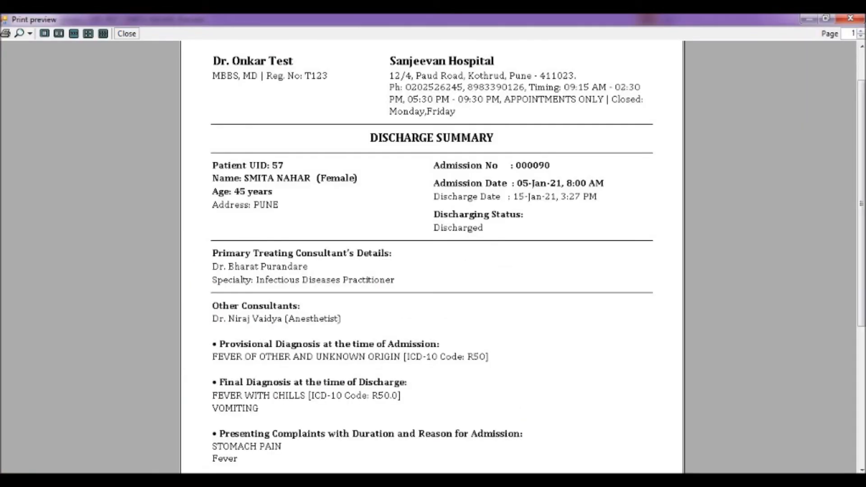